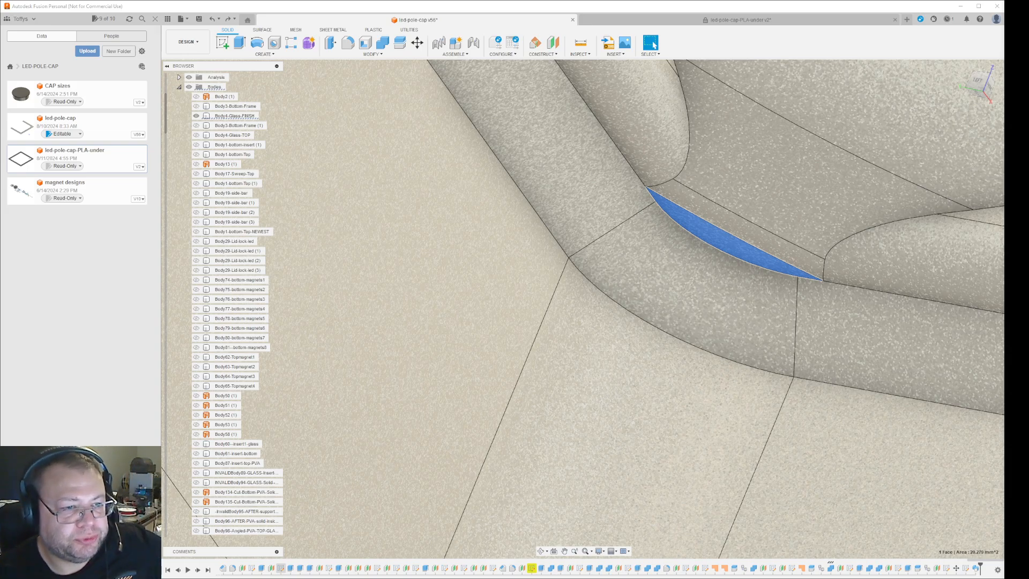
# - Select the thin sliver face under the cap's overhang and open the Solid Create menu
pyautogui.click(233, 116)
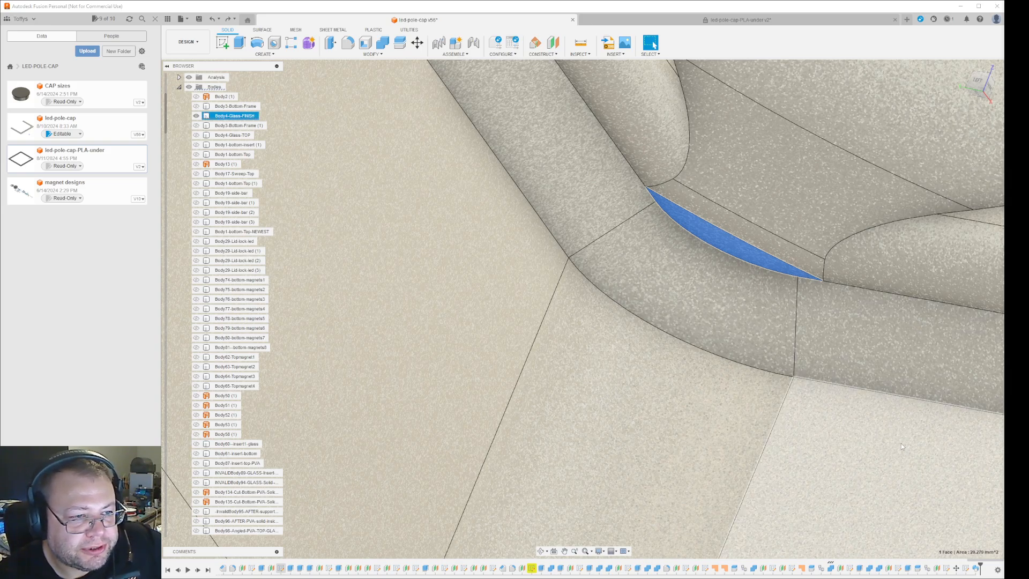
pyautogui.moveTo(818, 427)
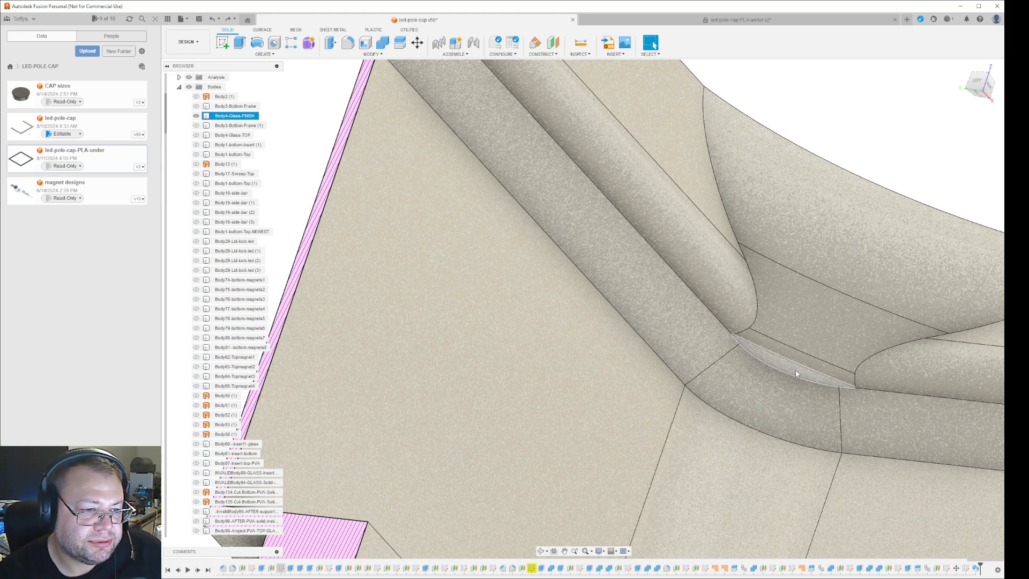
pyautogui.moveTo(799, 373)
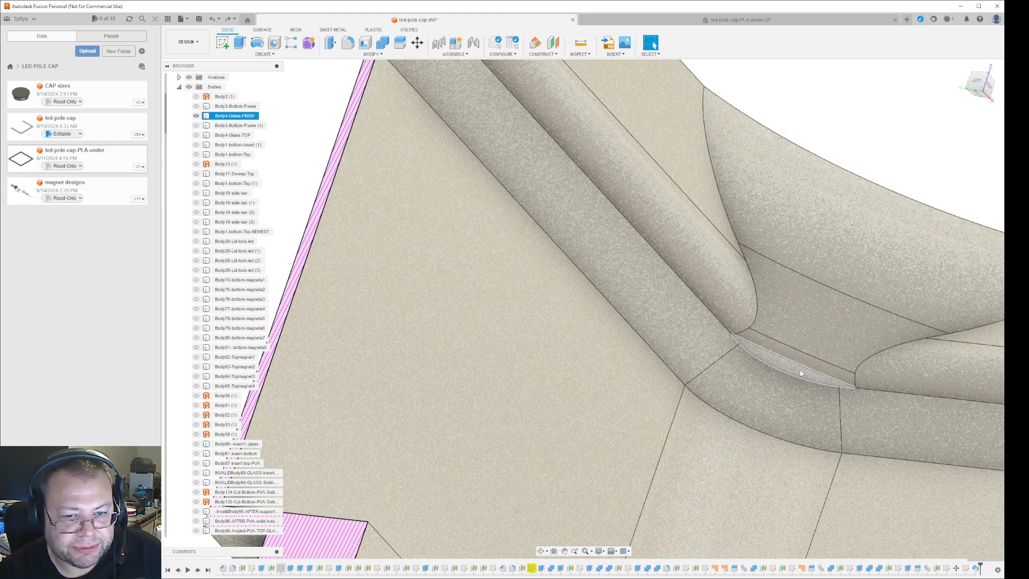
pyautogui.moveTo(768, 418)
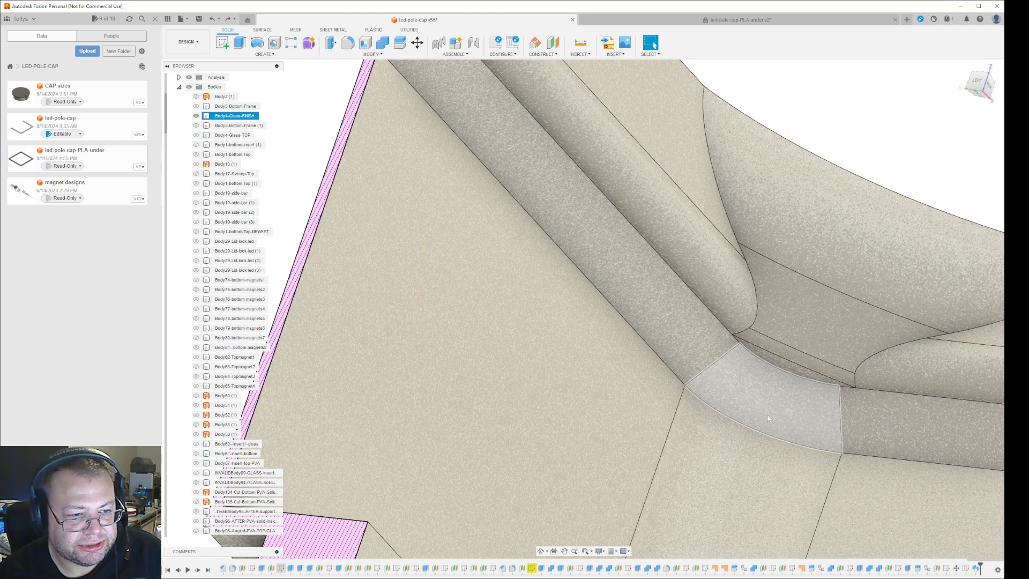
pyautogui.click(788, 368)
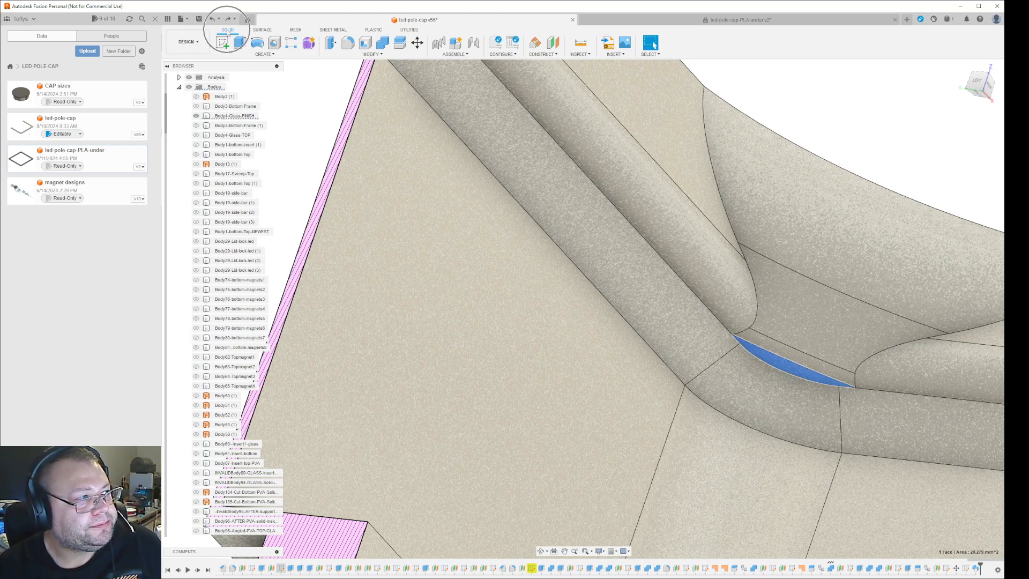
pyautogui.click(263, 54)
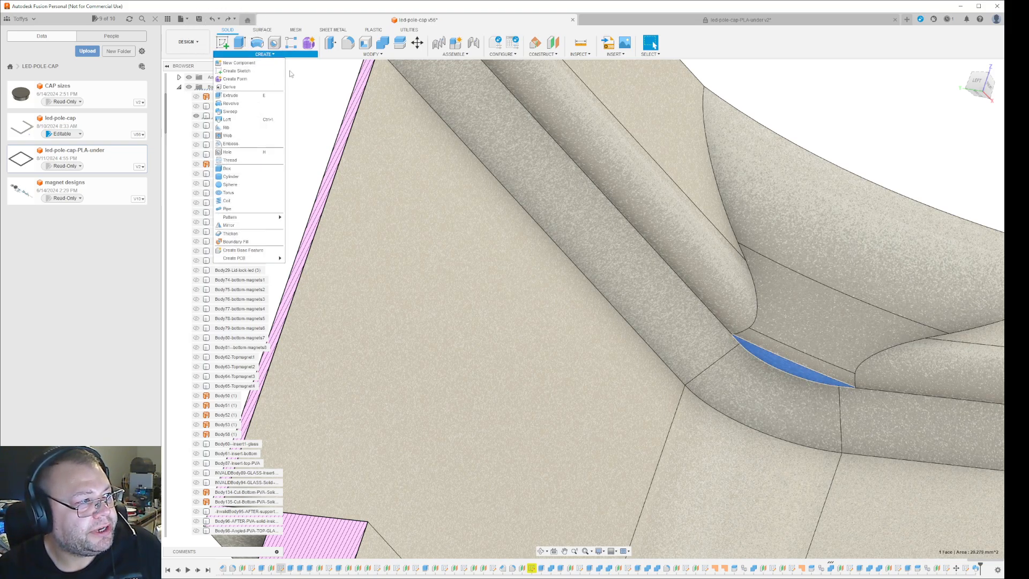
# - Start a loft across the sliver gap and change its operation setting
pyautogui.click(228, 110)
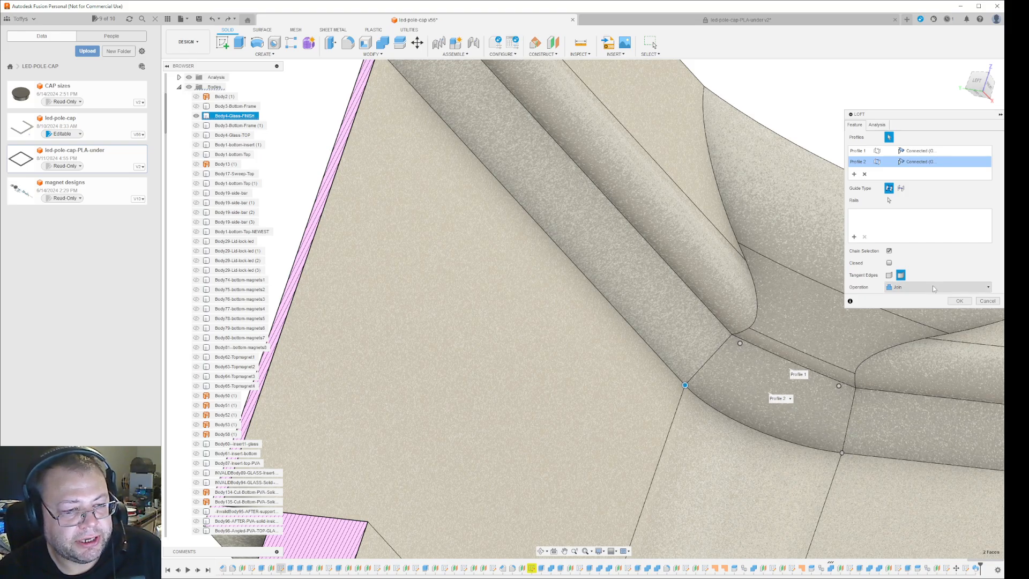
pyautogui.click(938, 286)
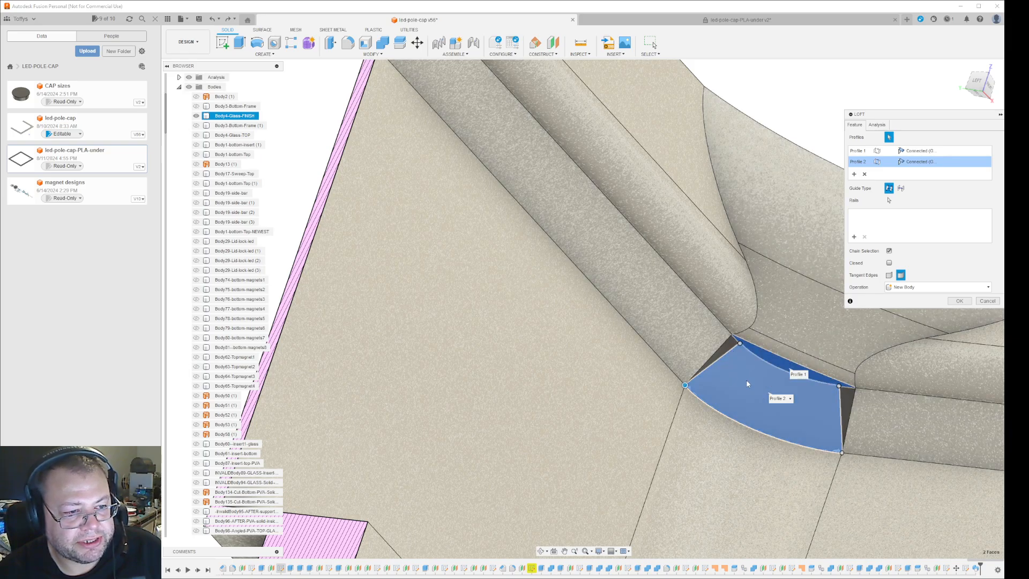
pyautogui.moveTo(725, 406)
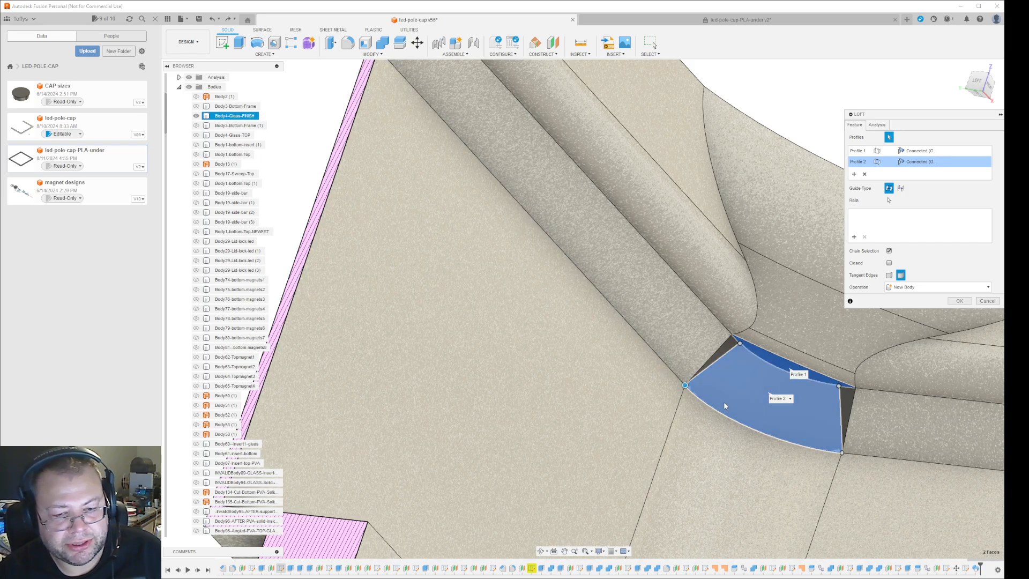
pyautogui.moveTo(764, 408)
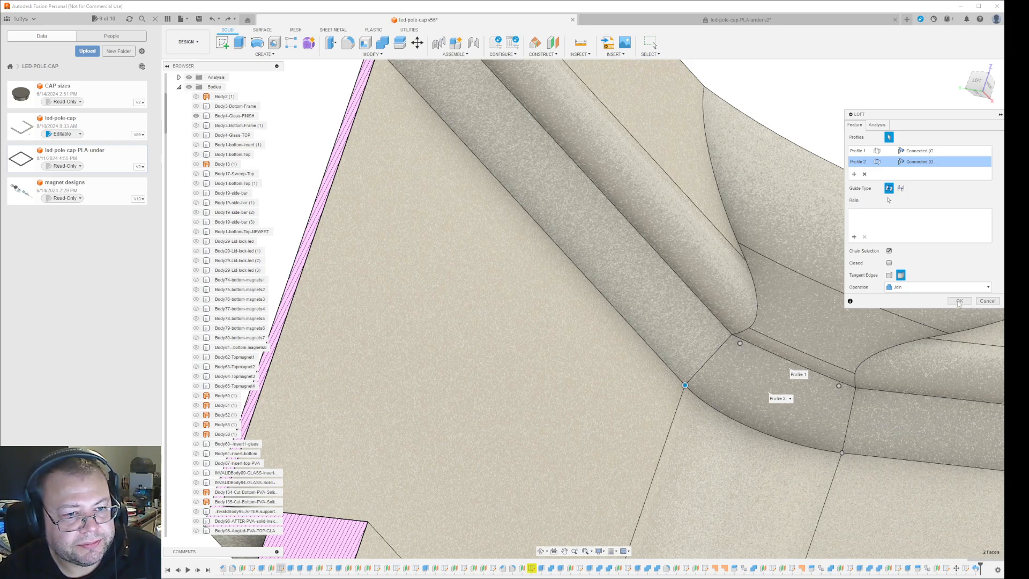
# - Confirm the loft as a join, filling the gap beneath the overhang
pyautogui.click(958, 300)
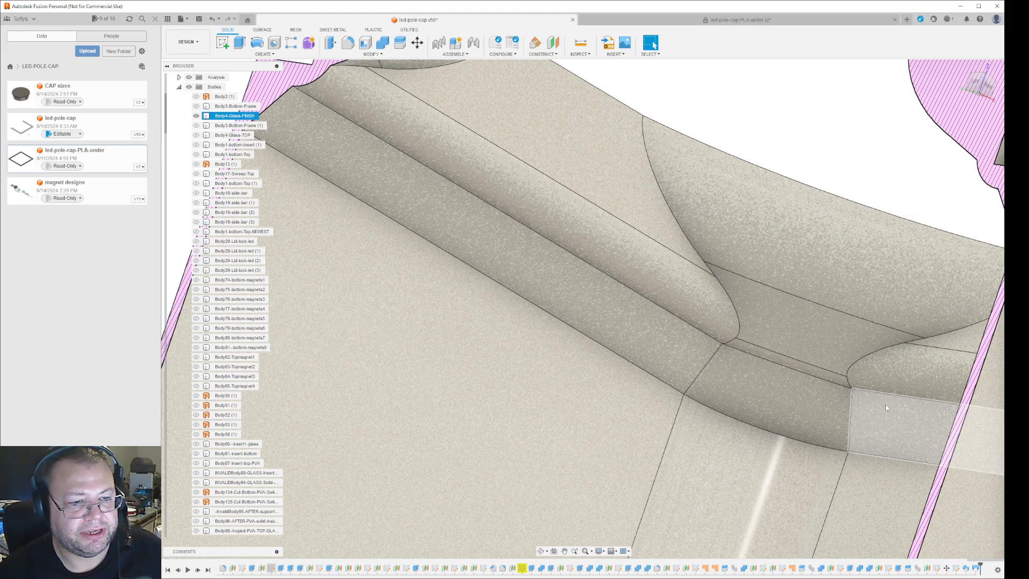
pyautogui.moveTo(869, 442)
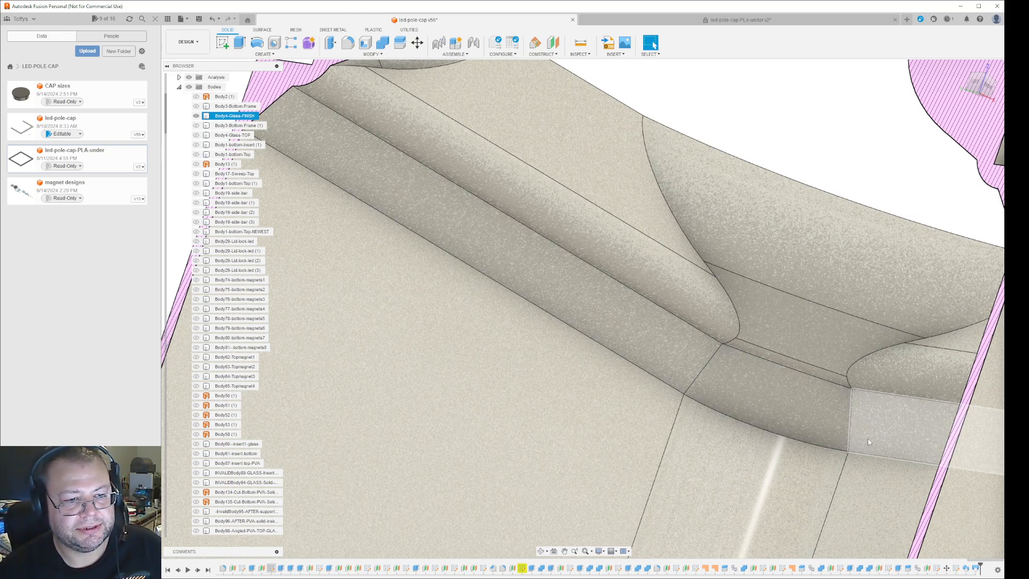